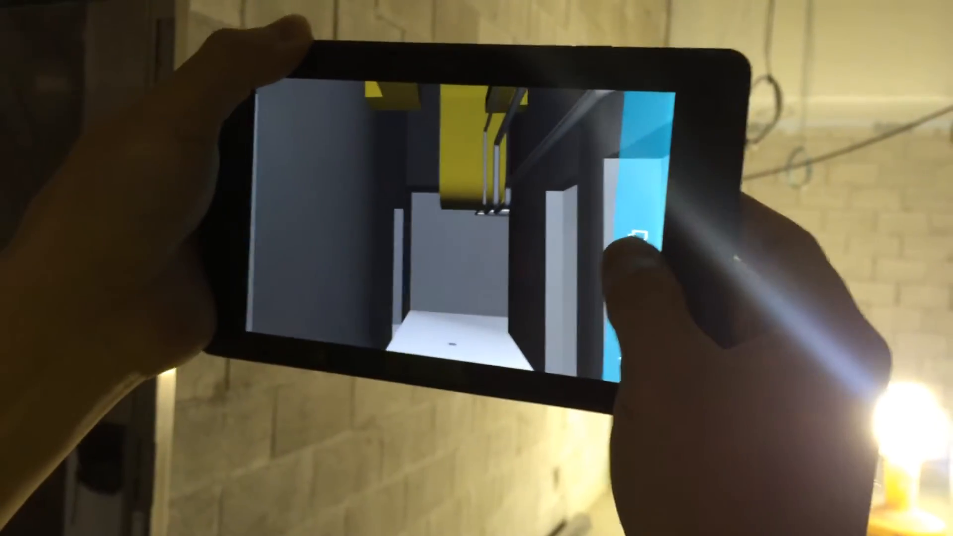
# Open the Toggle Layers panel from the layers icon in the blue side bar.
pyautogui.click(651, 233)
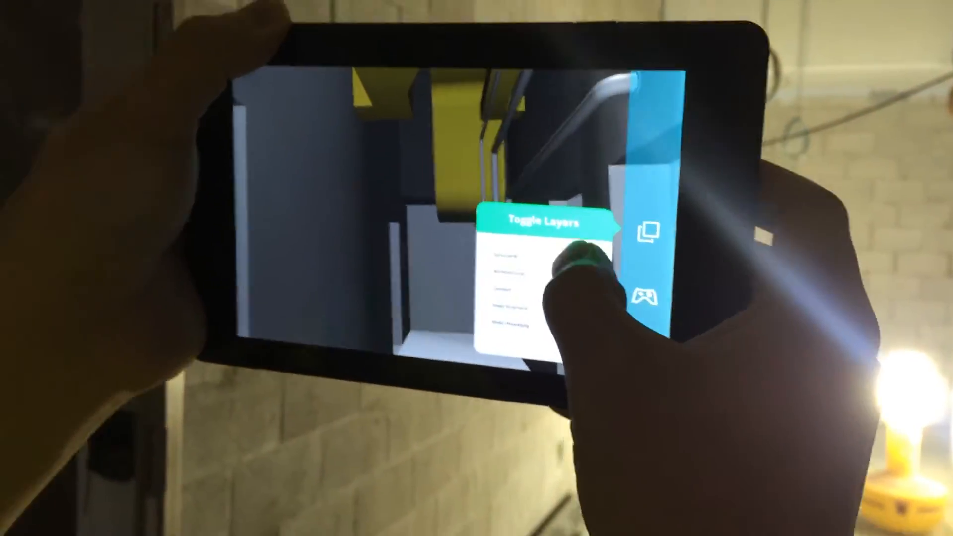